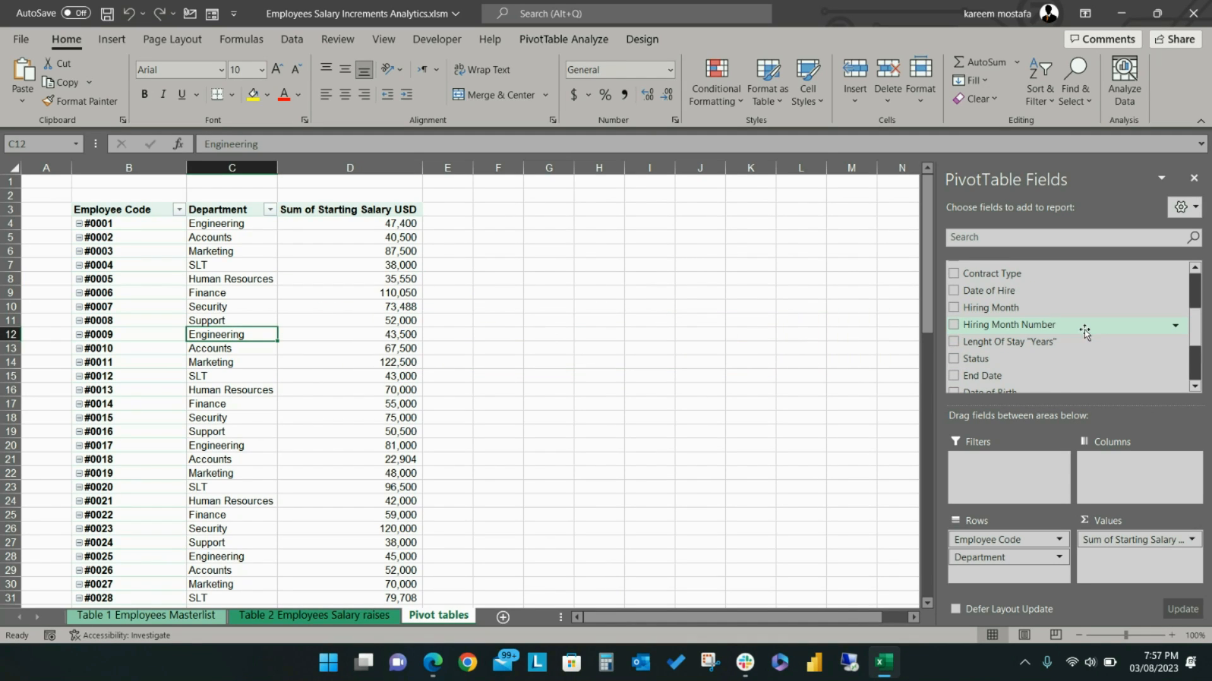
Scroll through the existing starting-salary pivot table before leaving for the Employees Masterlist sheet
{"action": "scroll", "scroll_direction": "down", "scroll_amount": 3}
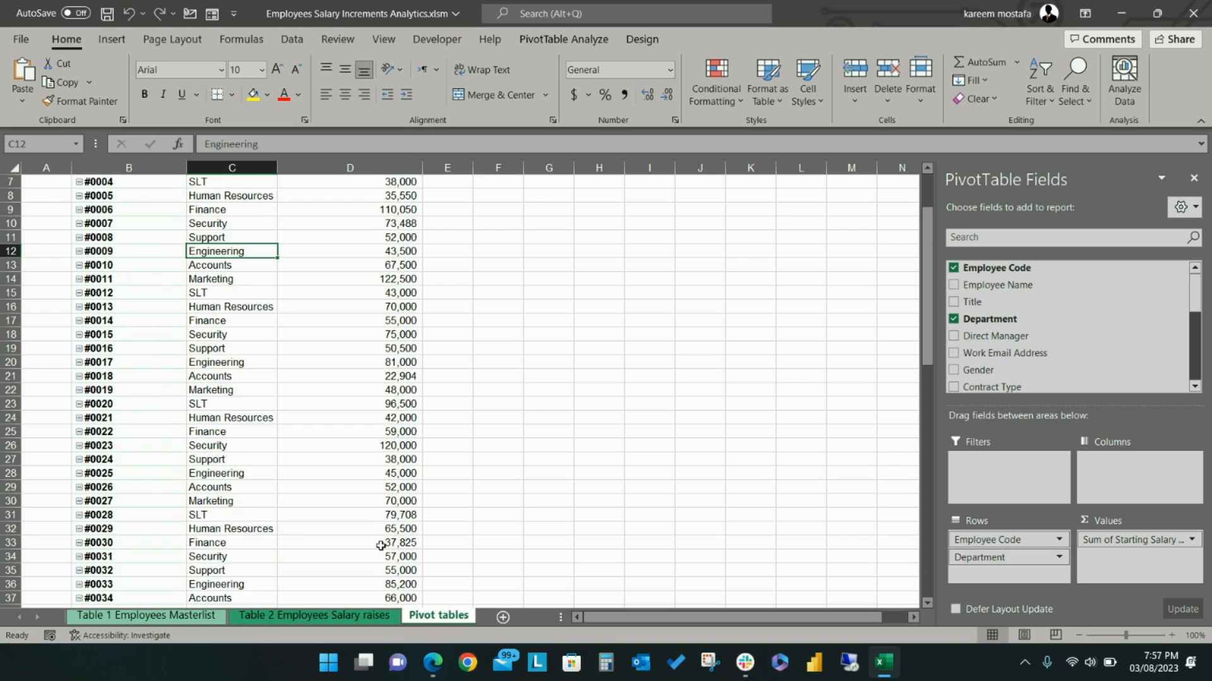
{"action": "scroll", "scroll_direction": "up", "scroll_amount": 3}
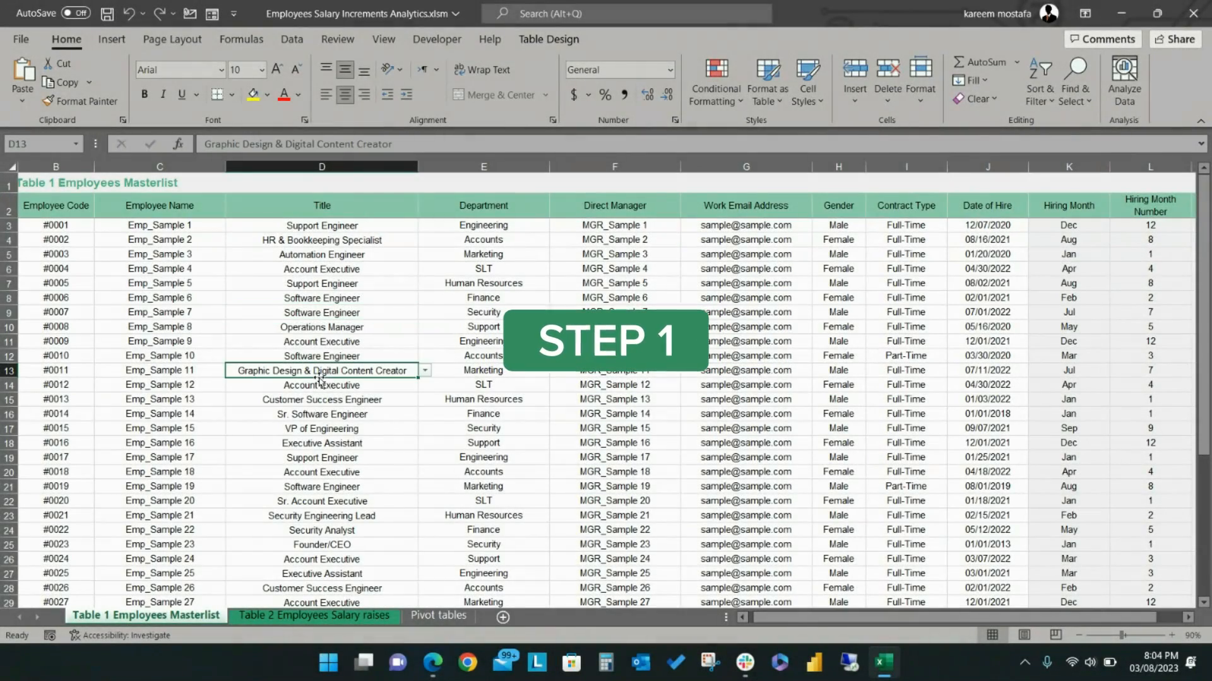
Insert a pivot table from the masterlist table onto a new worksheet, Slicers connection
{"action": "left_click", "coordinate": [111, 39]}
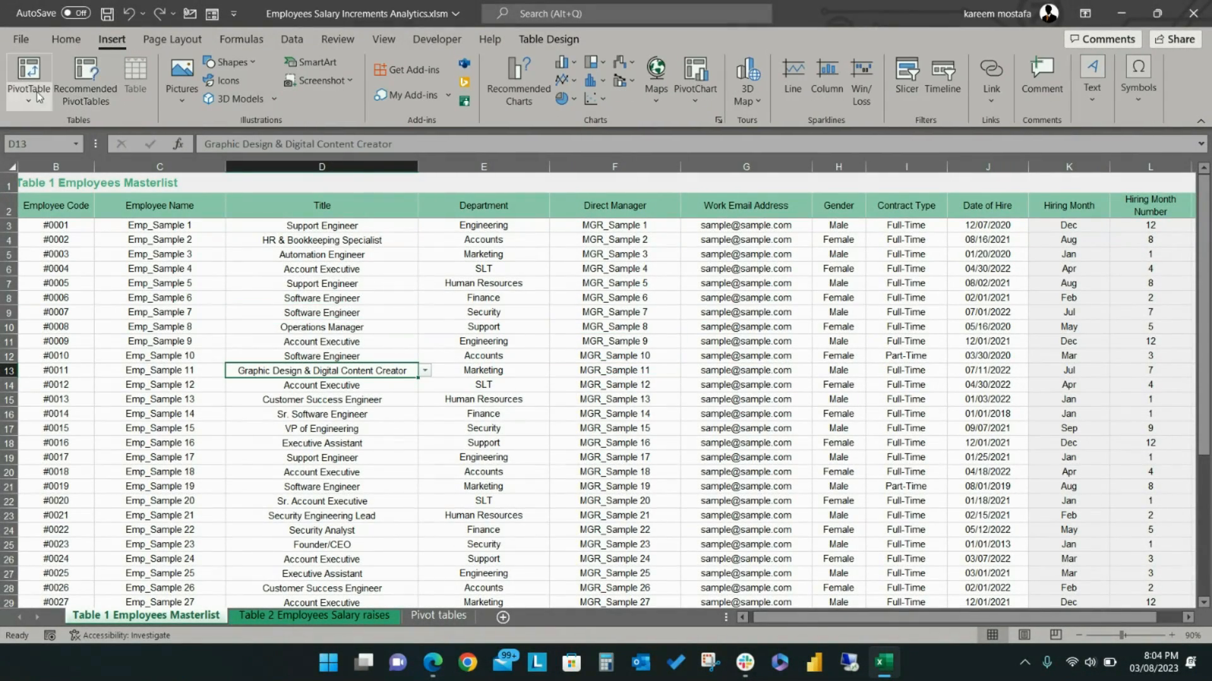
{"action": "left_click", "coordinate": [29, 80]}
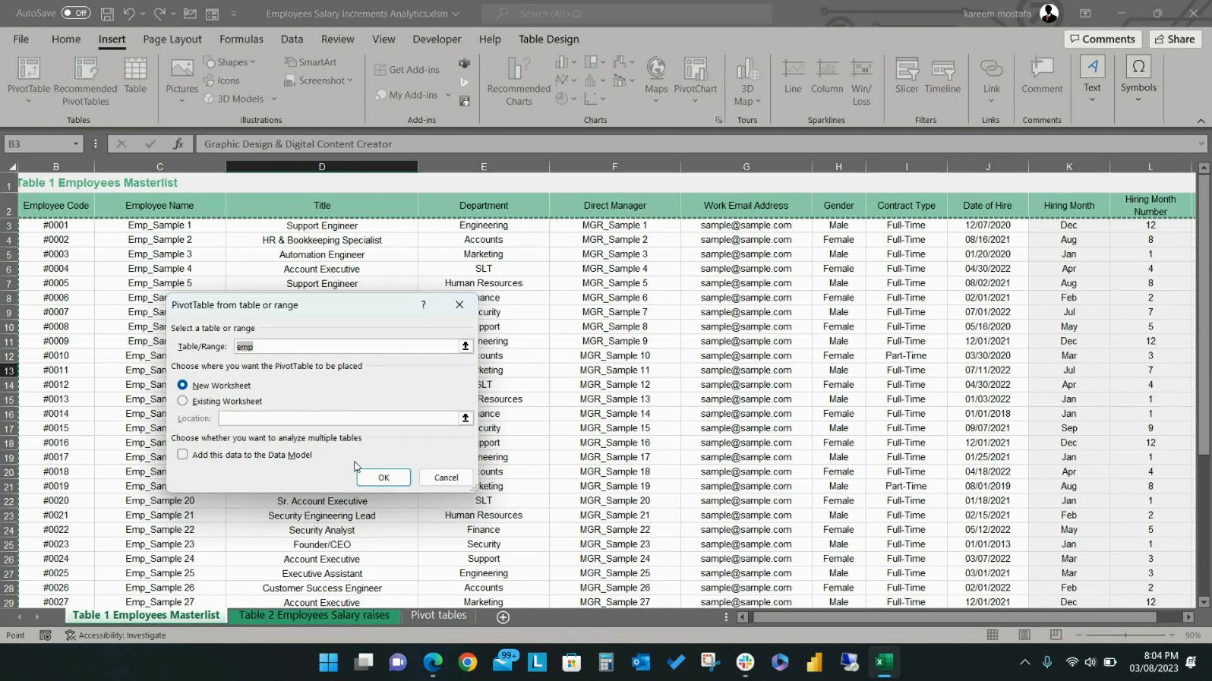
{"action": "left_click", "coordinate": [382, 477]}
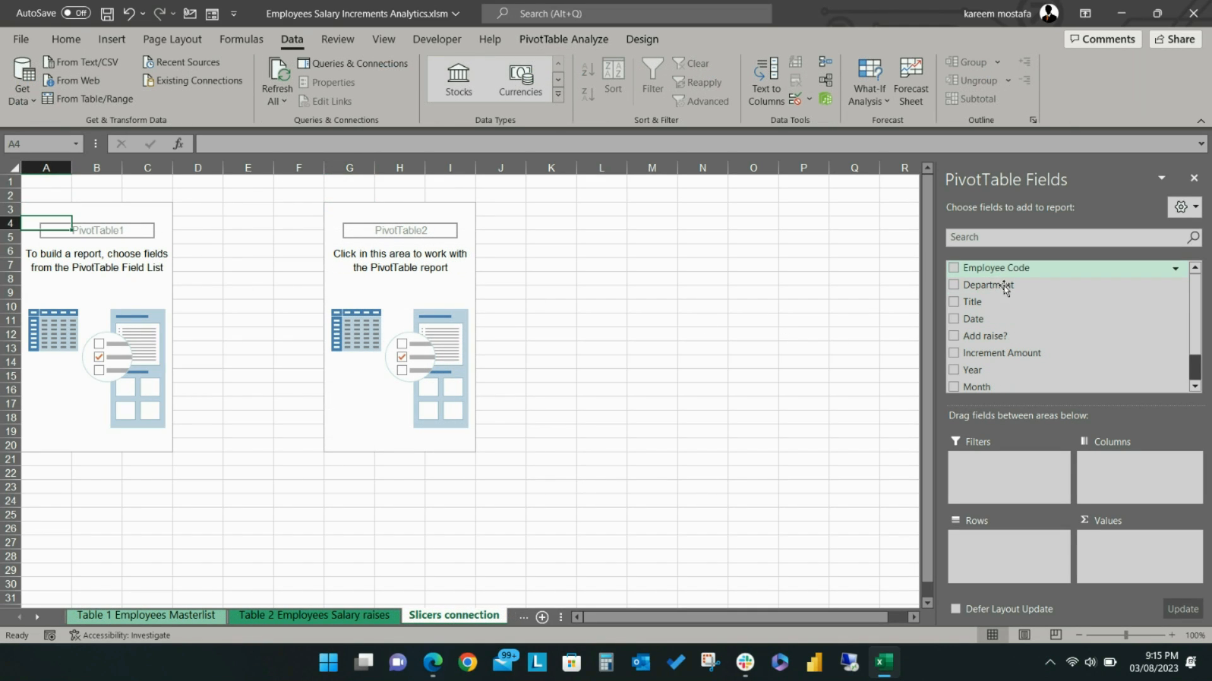
Sum Increment Amount by Department in PivotTable1 and by Title in PivotTable2
{"action": "left_click", "coordinate": [954, 284]}
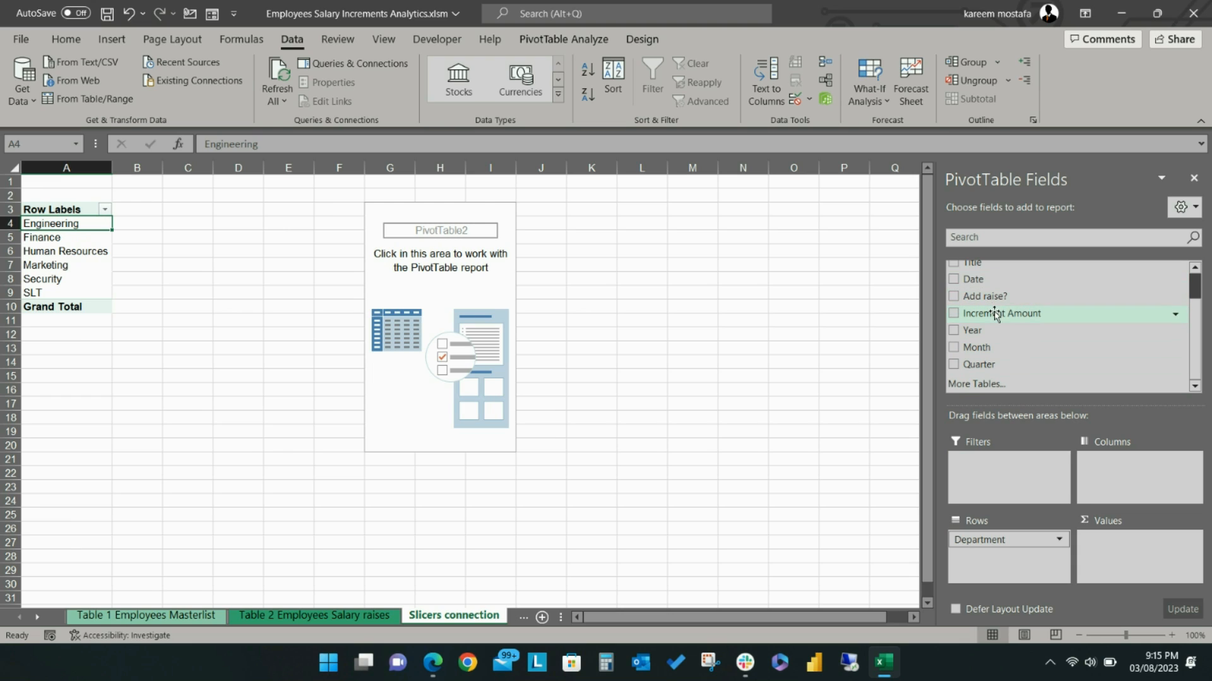
{"action": "left_click", "coordinate": [954, 313]}
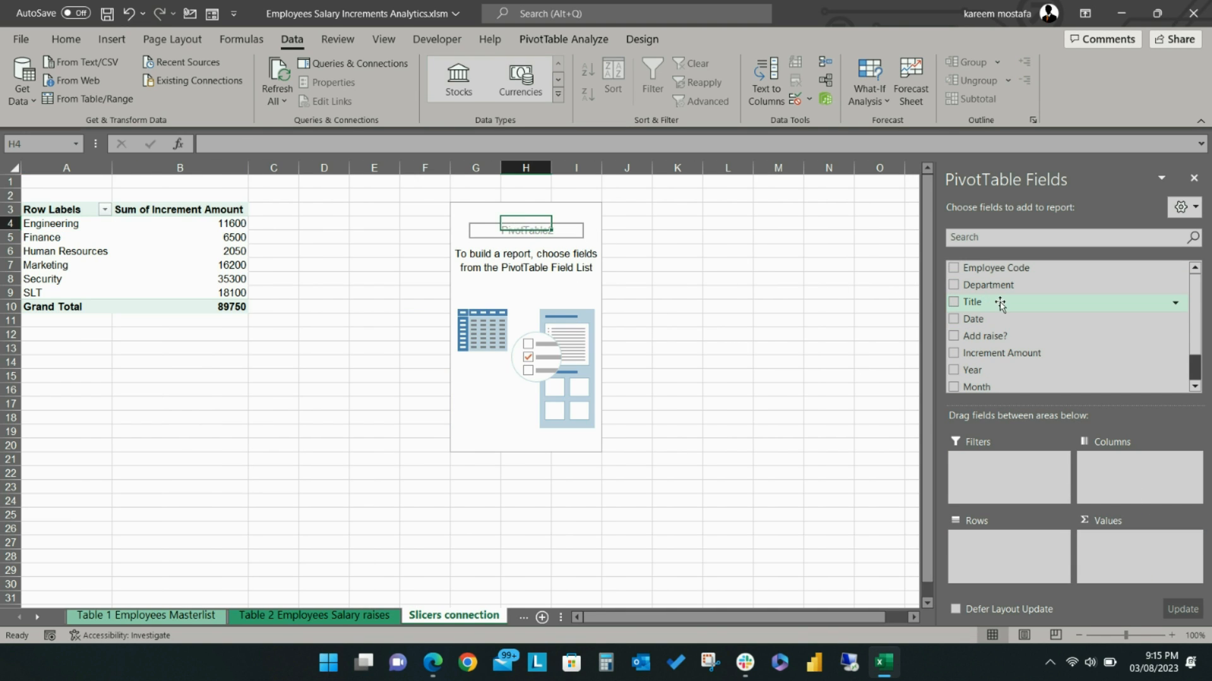
{"action": "left_click", "coordinate": [954, 301]}
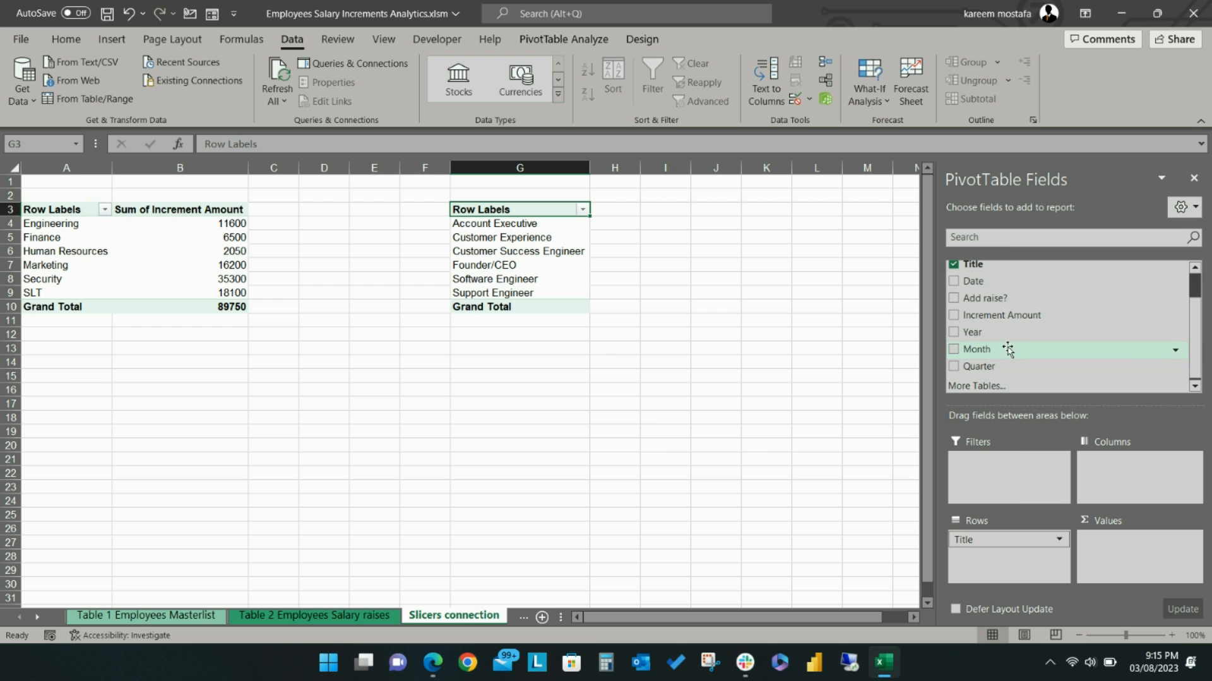
{"action": "left_click", "coordinate": [954, 314]}
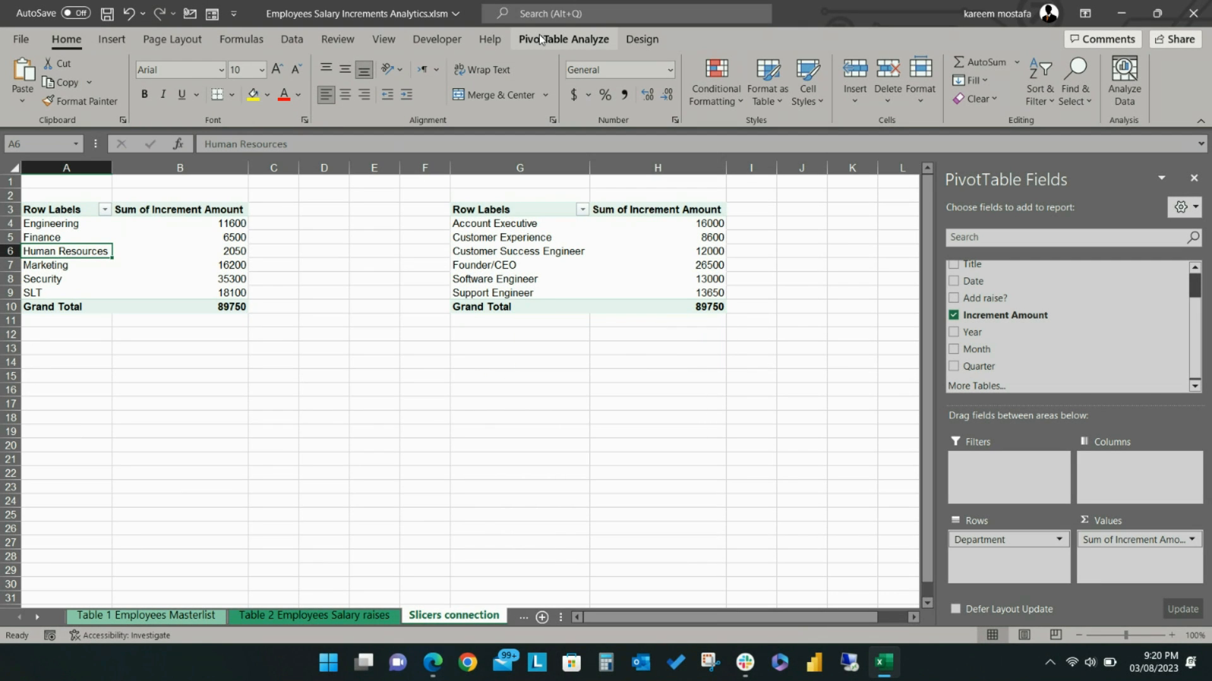
Insert a Year slicer (2022, 2023, 2024) for the department pivot table via PivotTable Analyze
{"action": "left_click", "coordinate": [563, 39]}
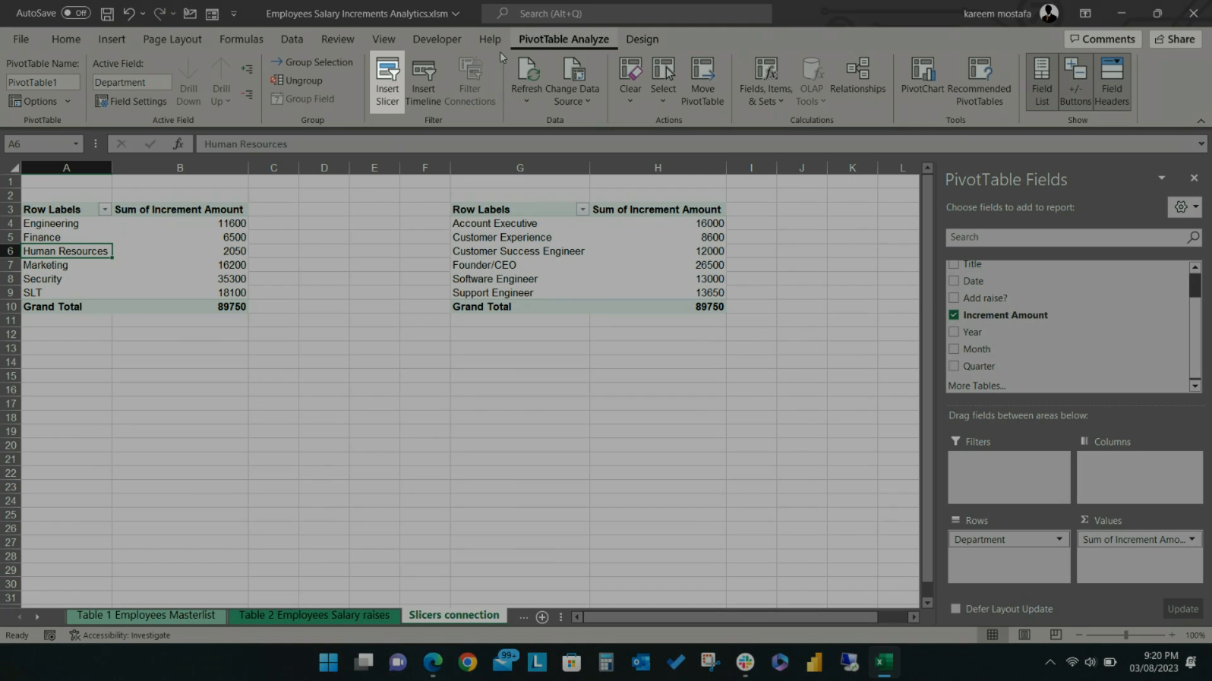
{"action": "left_click", "coordinate": [387, 81]}
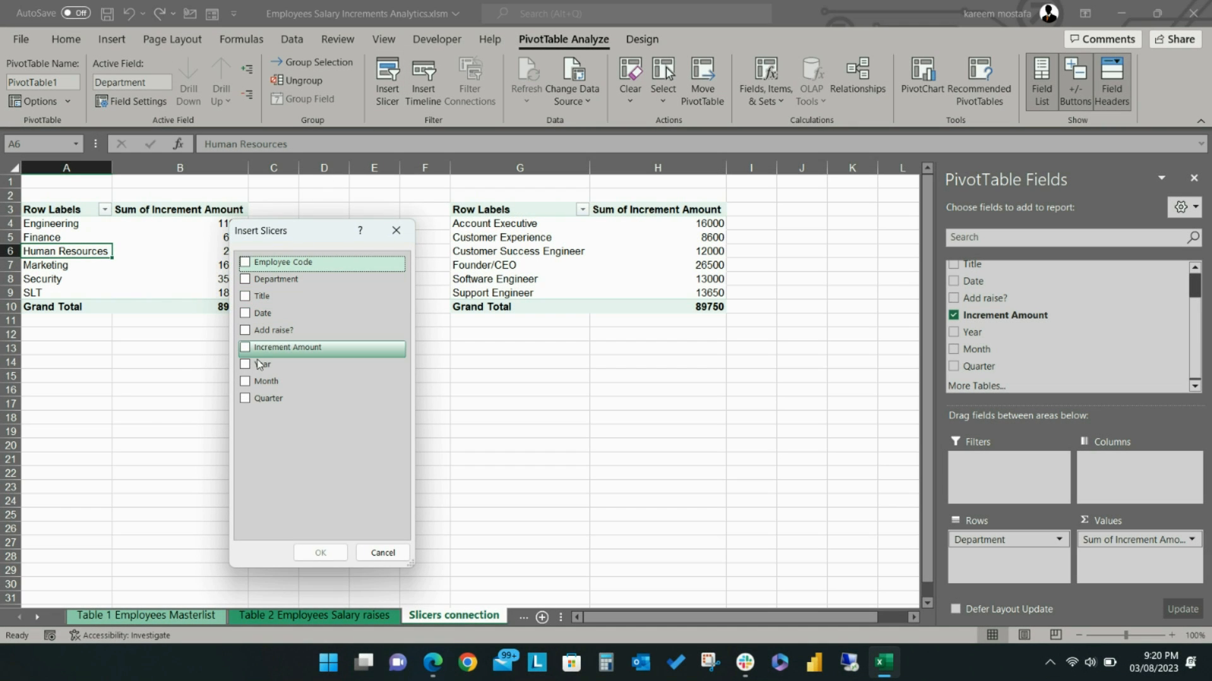
{"action": "left_click", "coordinate": [319, 552]}
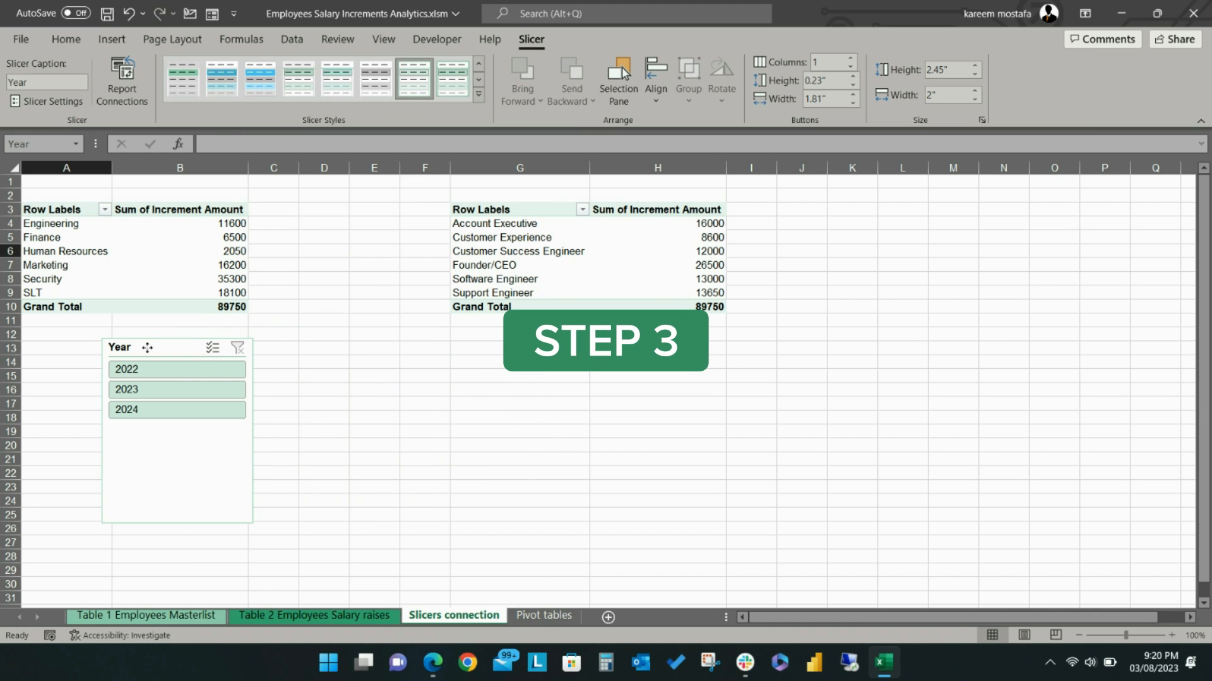
{"action": "left_click", "coordinate": [42, 238]}
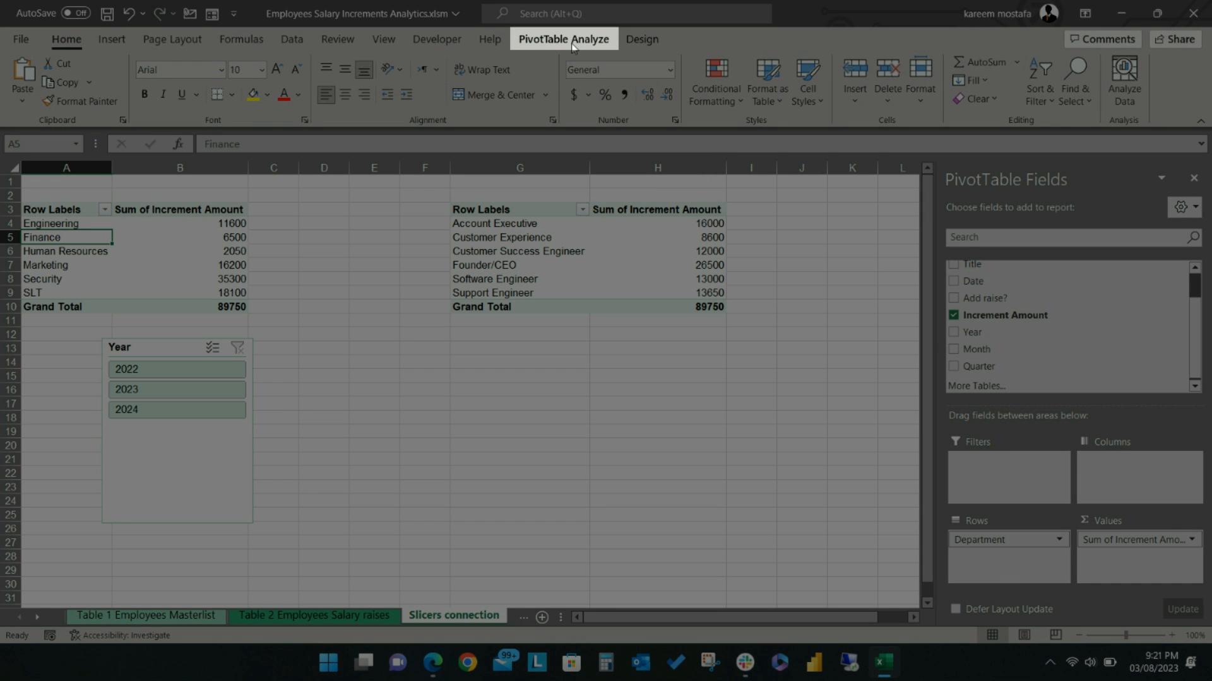
Insert a Month slicer, place it beside the Year slicer, and filter by 2023 to test
{"action": "left_click", "coordinate": [386, 79]}
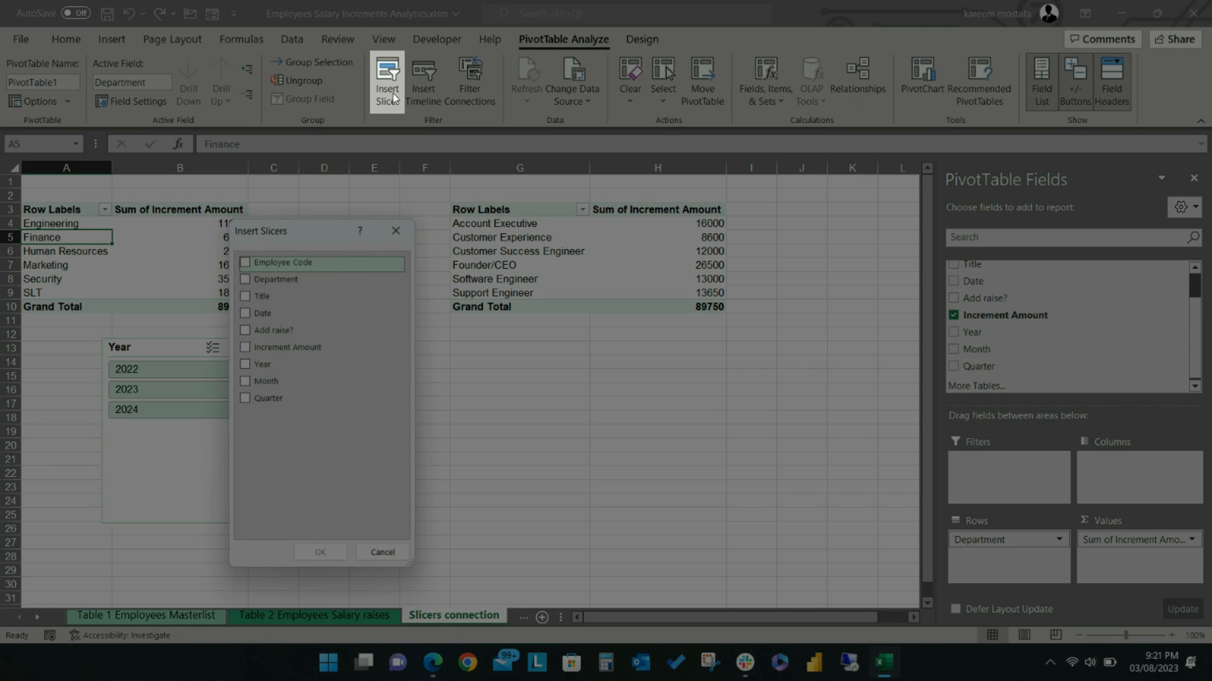
{"action": "left_click", "coordinate": [247, 382]}
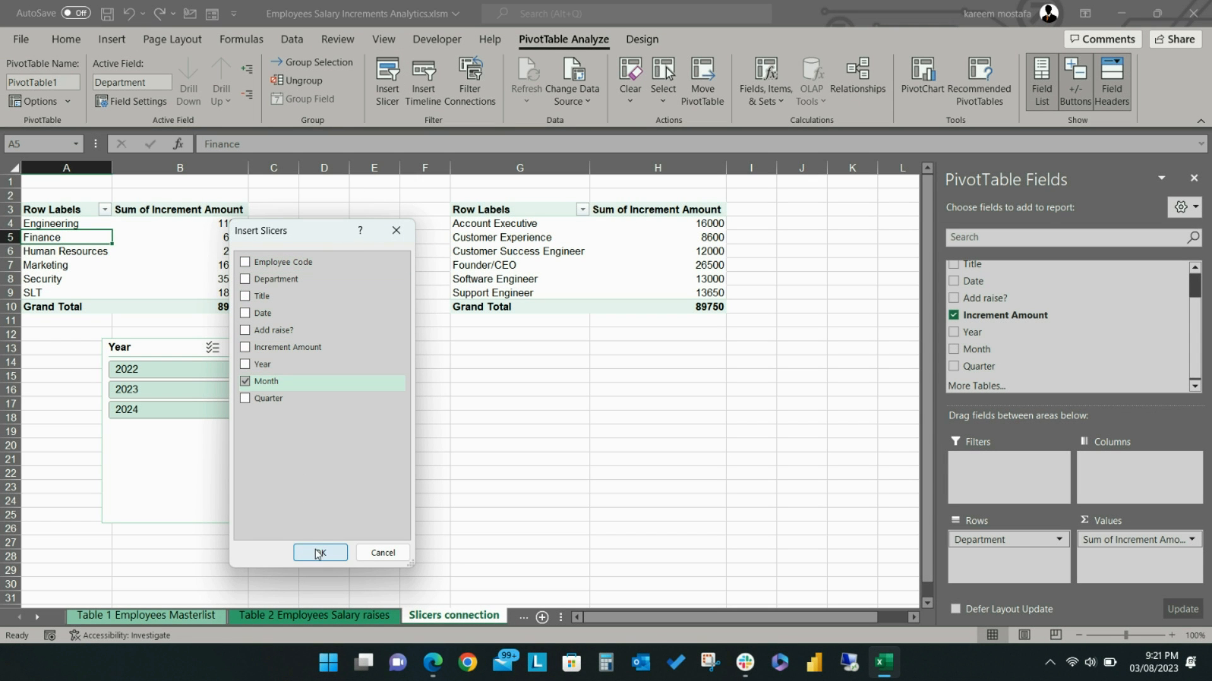
{"action": "left_click", "coordinate": [319, 551]}
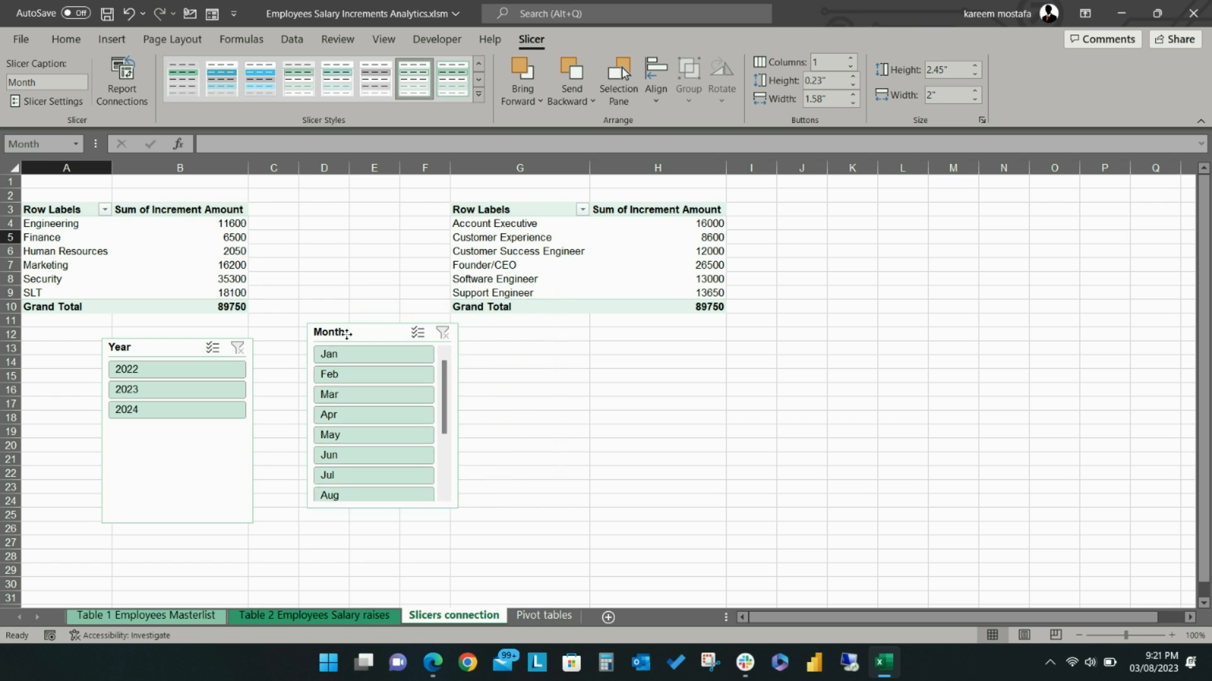
{"action": "left_click", "coordinate": [176, 389]}
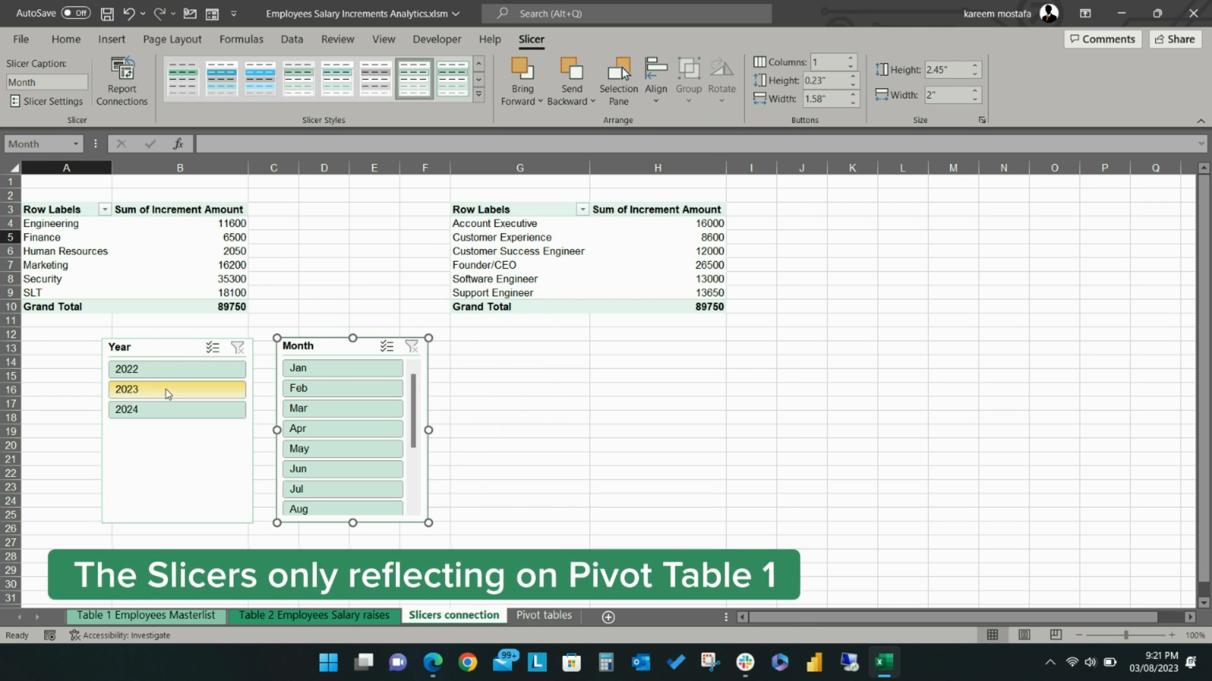
{"action": "left_click", "coordinate": [177, 369]}
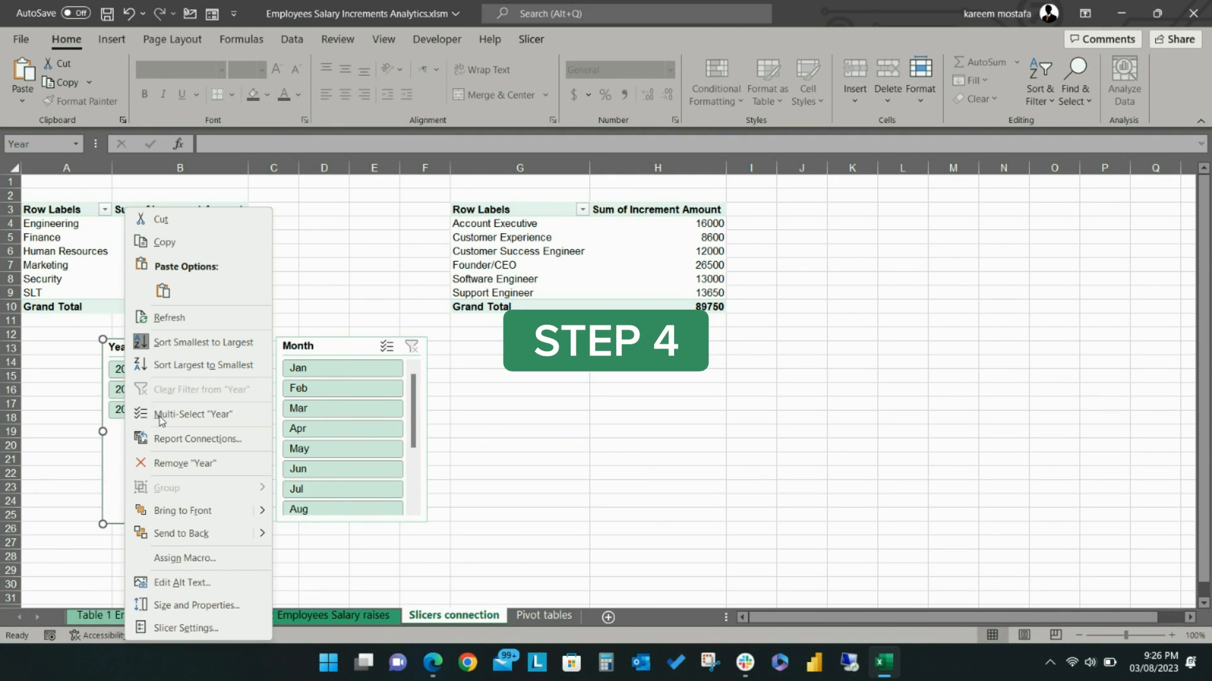
{"action": "mouse_move", "coordinate": [175, 439]}
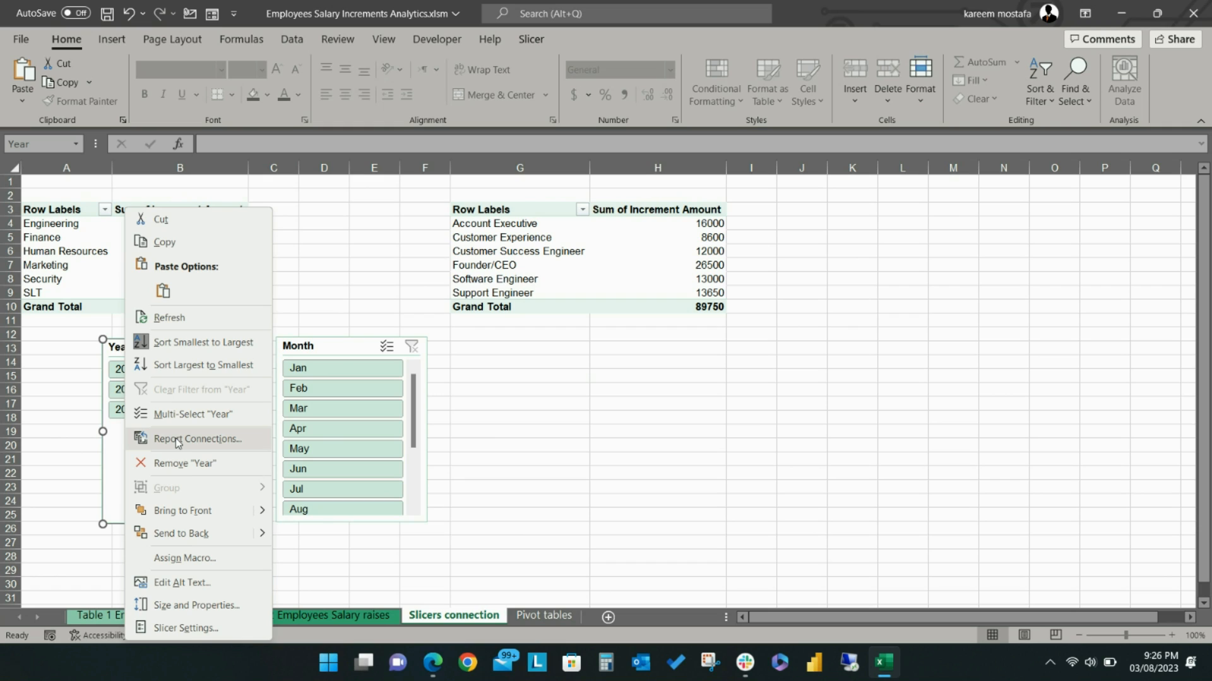
In the Year slicer's Report Connections, tick PivotTable2 so it filters the title pivot too
{"action": "left_click", "coordinate": [197, 438]}
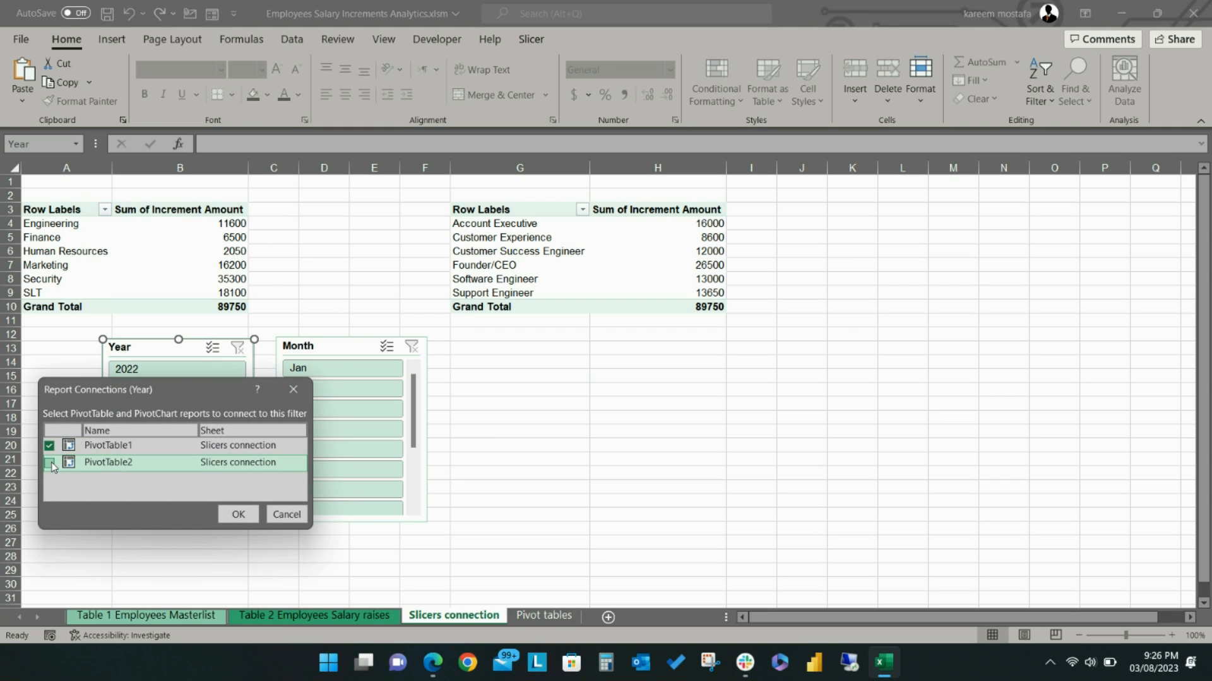
{"action": "left_click", "coordinate": [238, 513]}
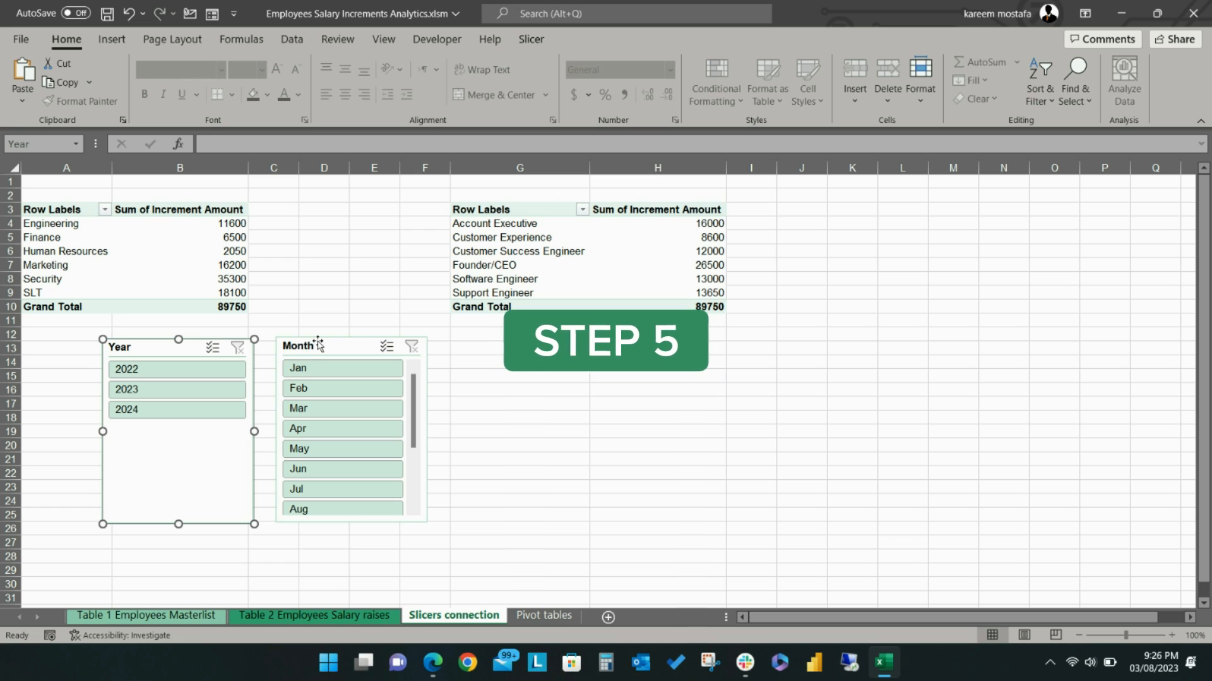
In the Month slicer's Report Connections, tick PivotTable2 so both slicers drive both pivots
{"action": "right_click", "coordinate": [317, 346]}
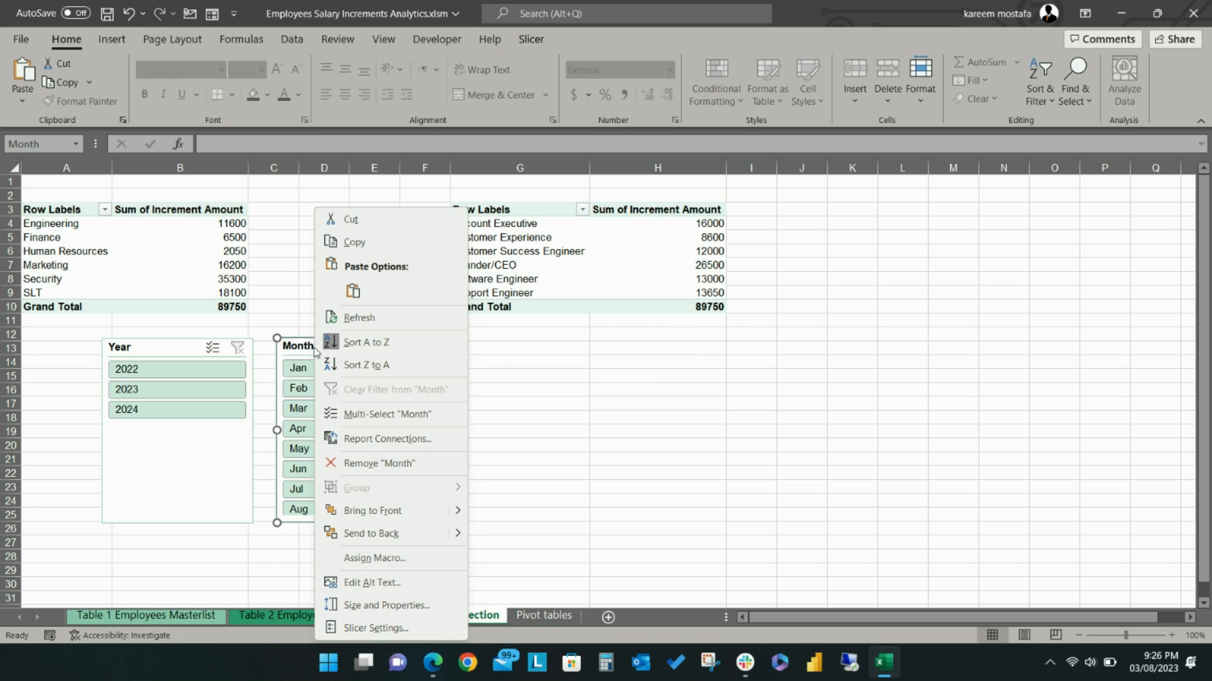
{"action": "left_click", "coordinate": [386, 438]}
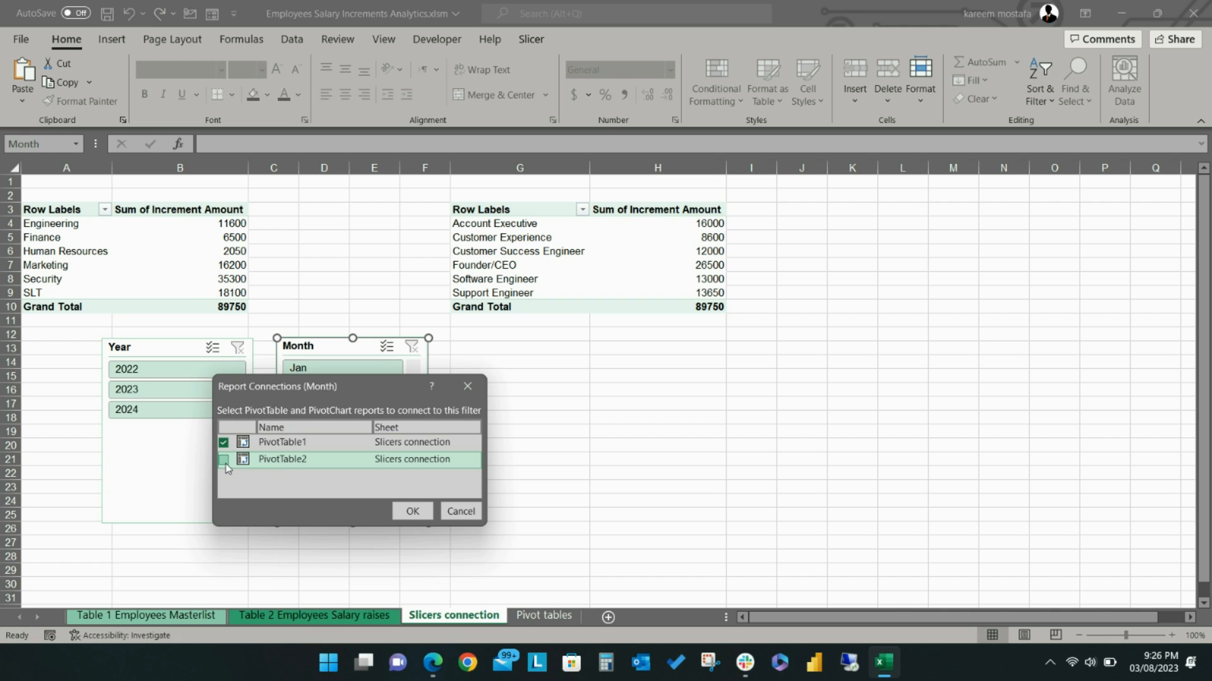
{"action": "left_click", "coordinate": [411, 511]}
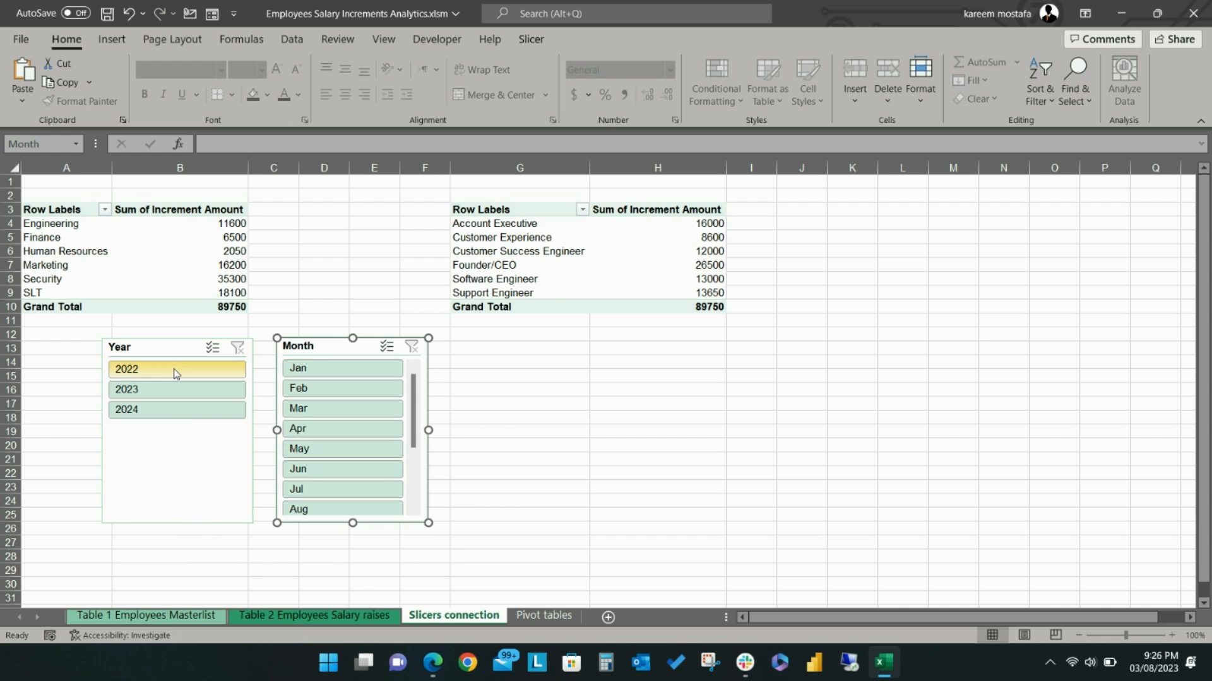